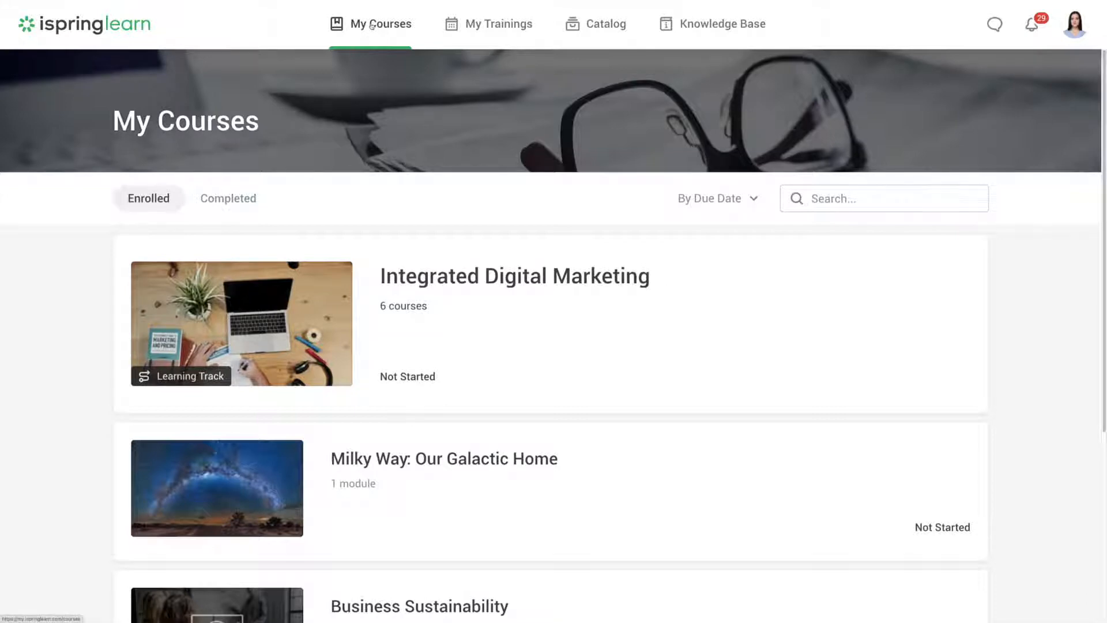
# - Glance through My Trainings, Catalog and Knowledge Base, then return to My Courses
pyautogui.click(497, 23)
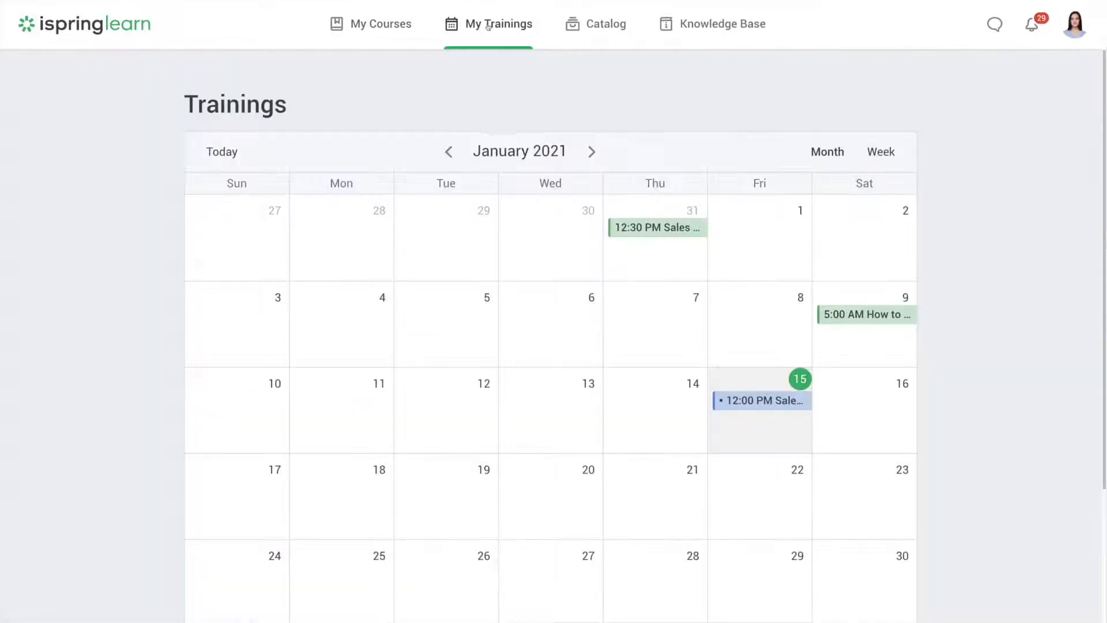
pyautogui.click(603, 23)
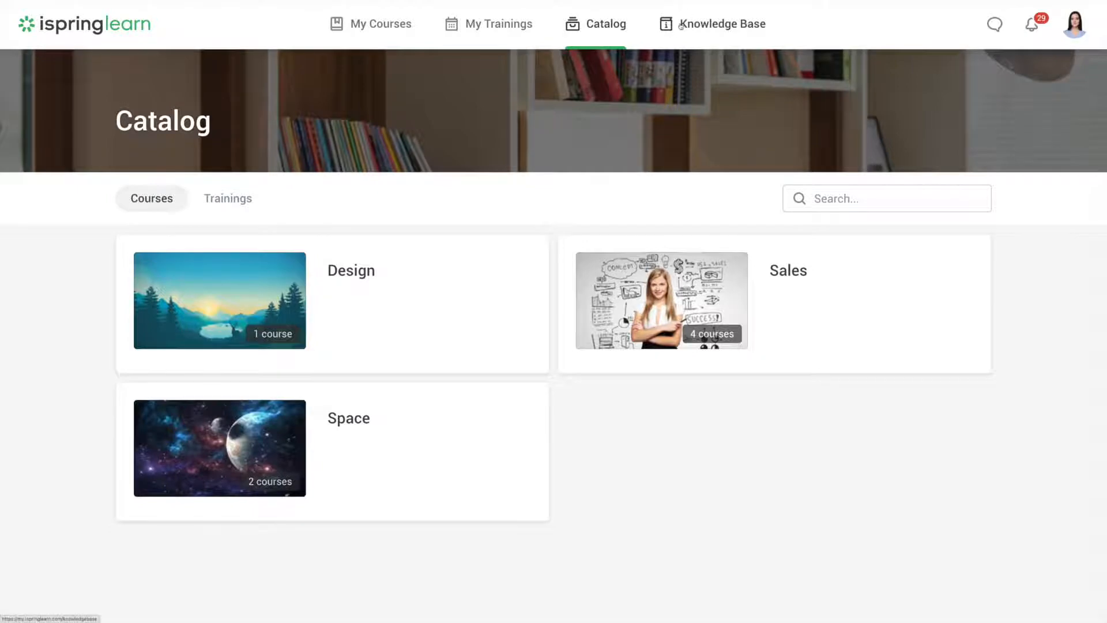
pyautogui.click(720, 24)
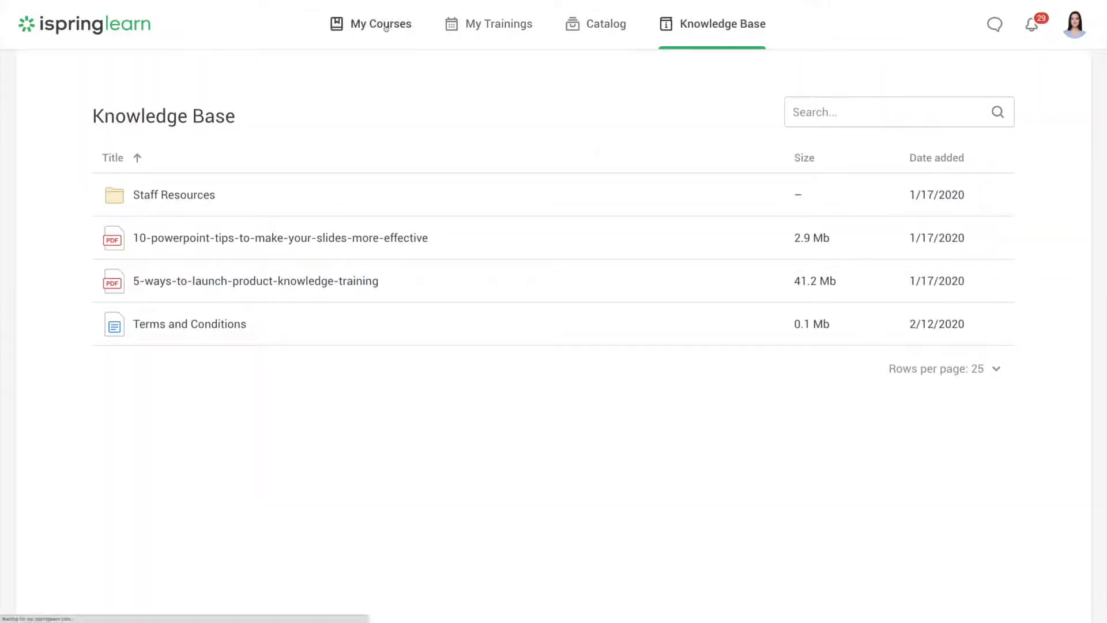
pyautogui.click(379, 23)
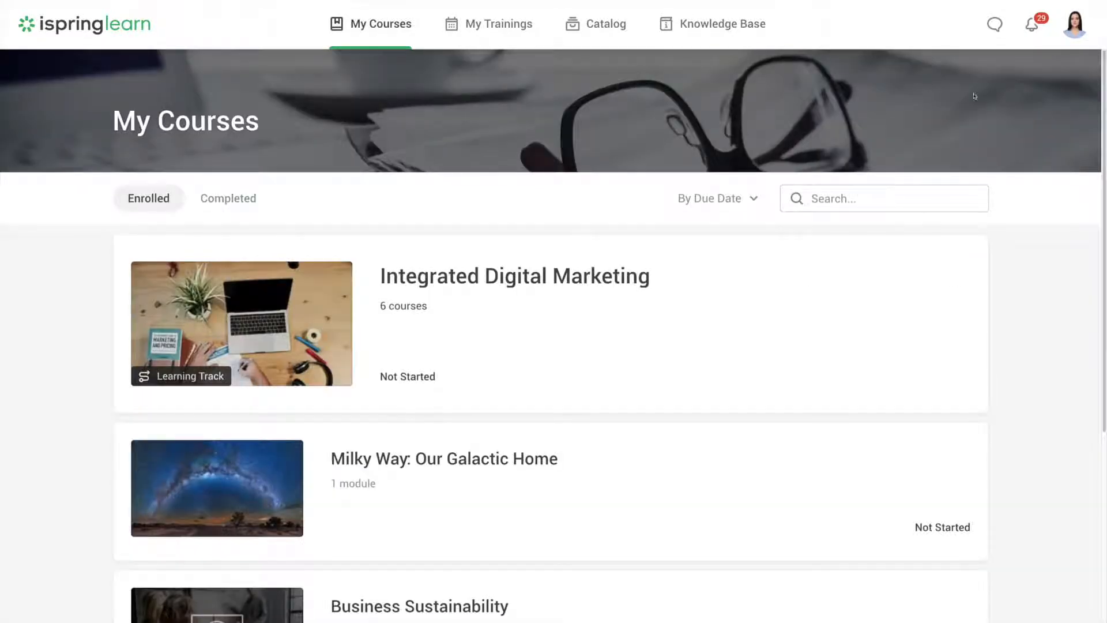
# - Search the My Courses list for "fire" to locate the Fire Safety course
pyautogui.scroll(-3)
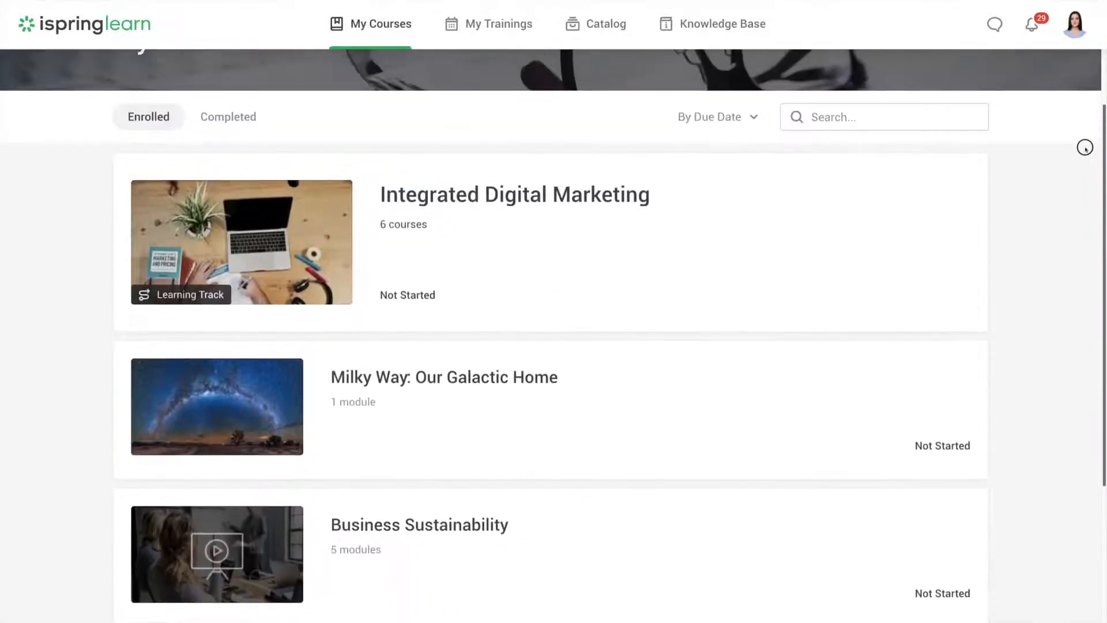
pyautogui.scroll(3)
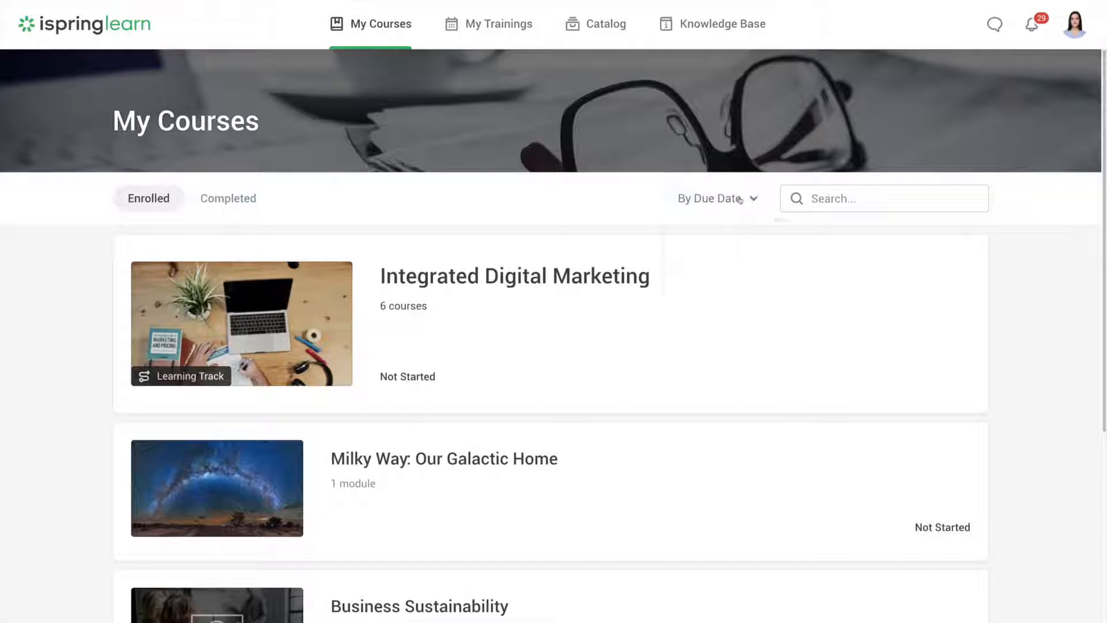
pyautogui.write('fire')
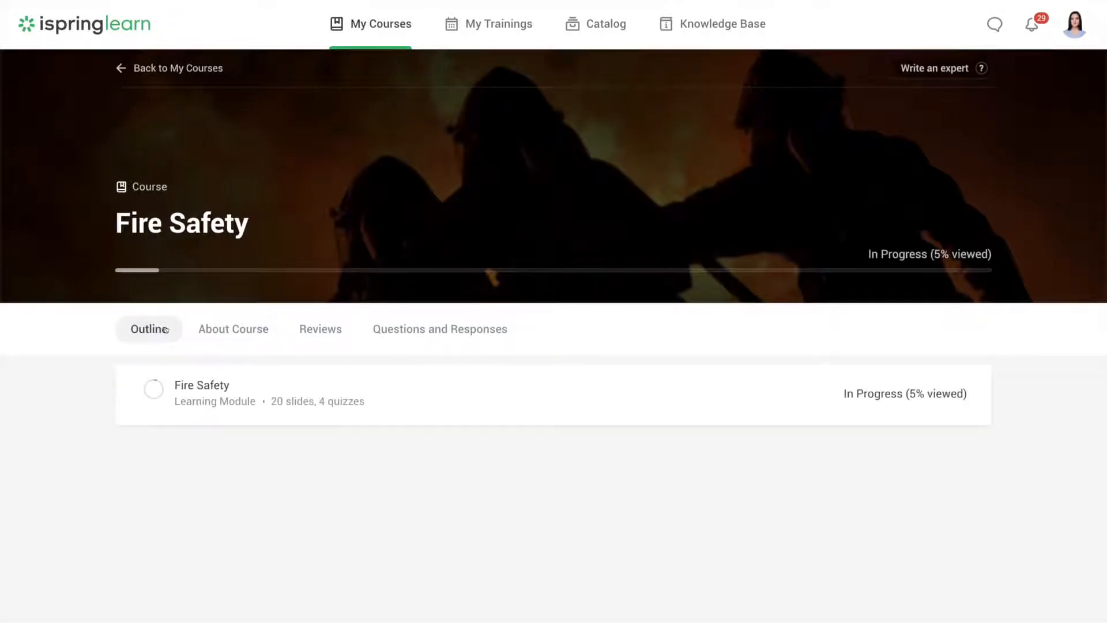
# - Launch and close the Fire Safety module, view its Questions and Responses, return to My Courses
pyautogui.click(201, 385)
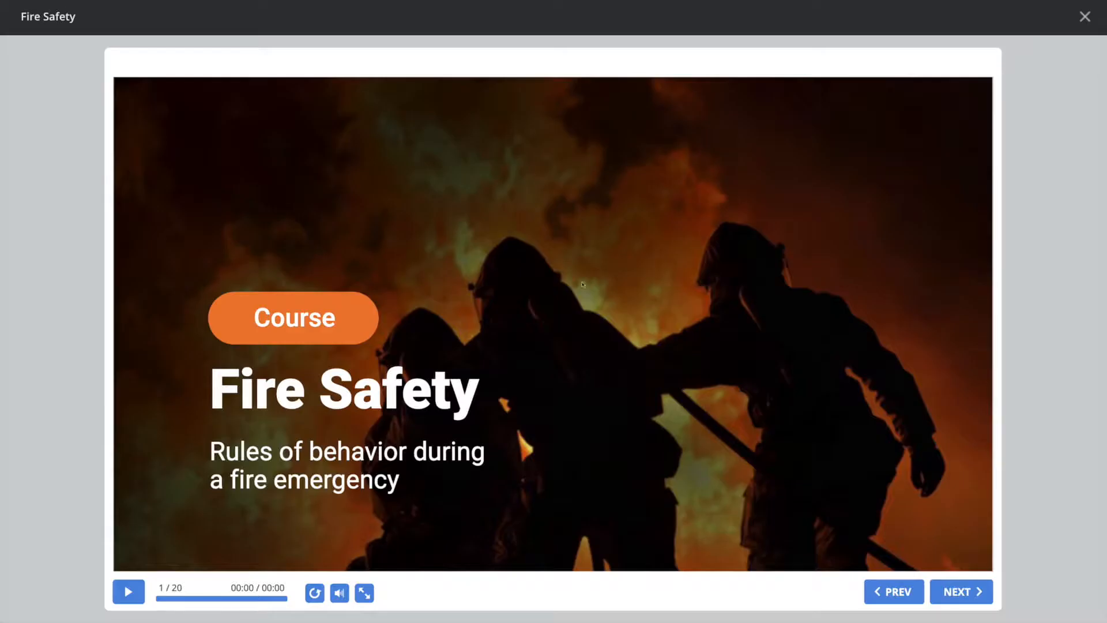
pyautogui.click(1084, 17)
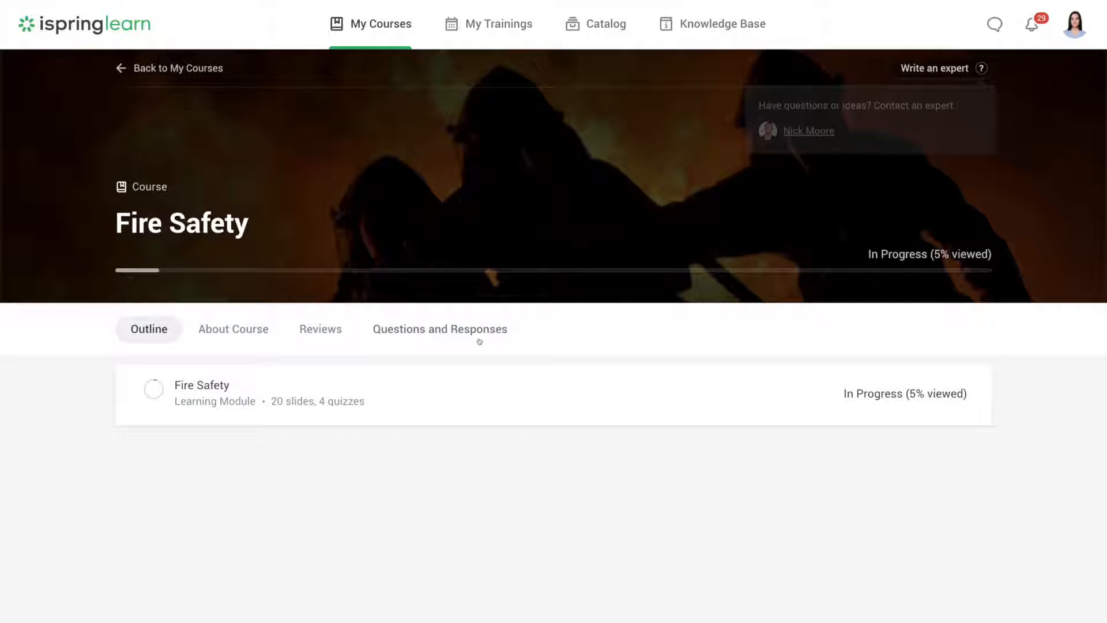
pyautogui.click(439, 328)
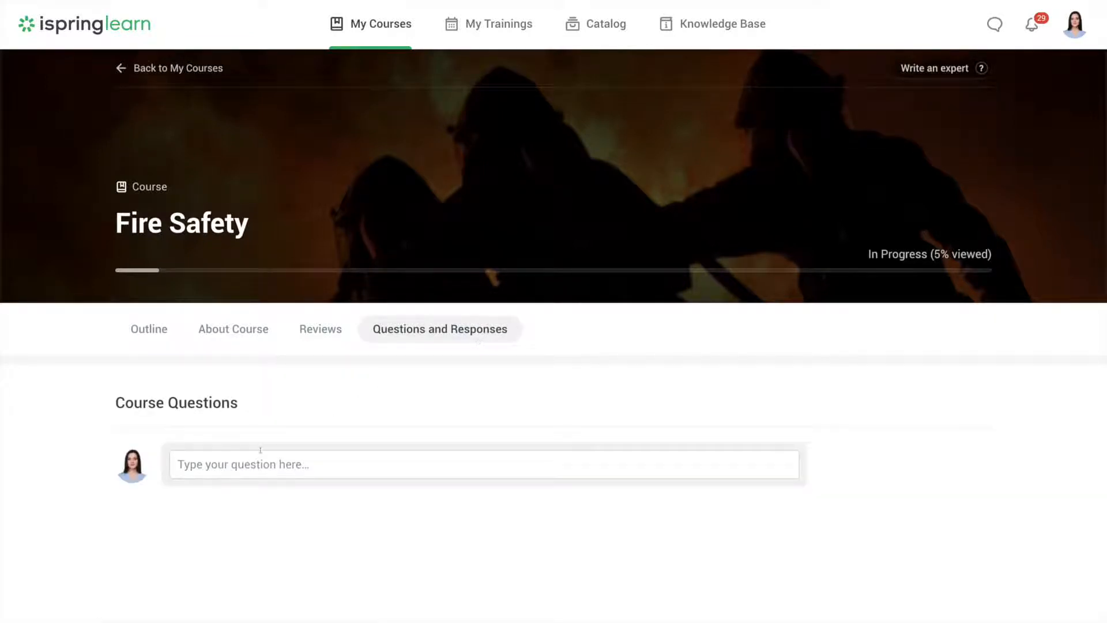
pyautogui.click(177, 68)
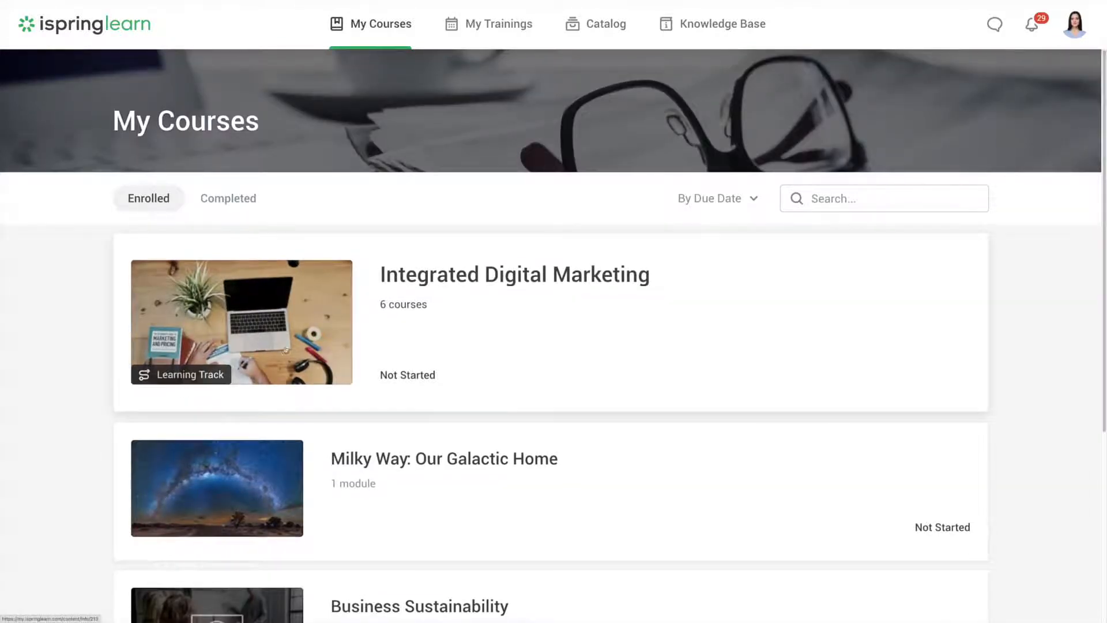
# - Glance at the Integrated Digital Marketing track, then open Sales Onboarding from Completed courses
pyautogui.click(514, 274)
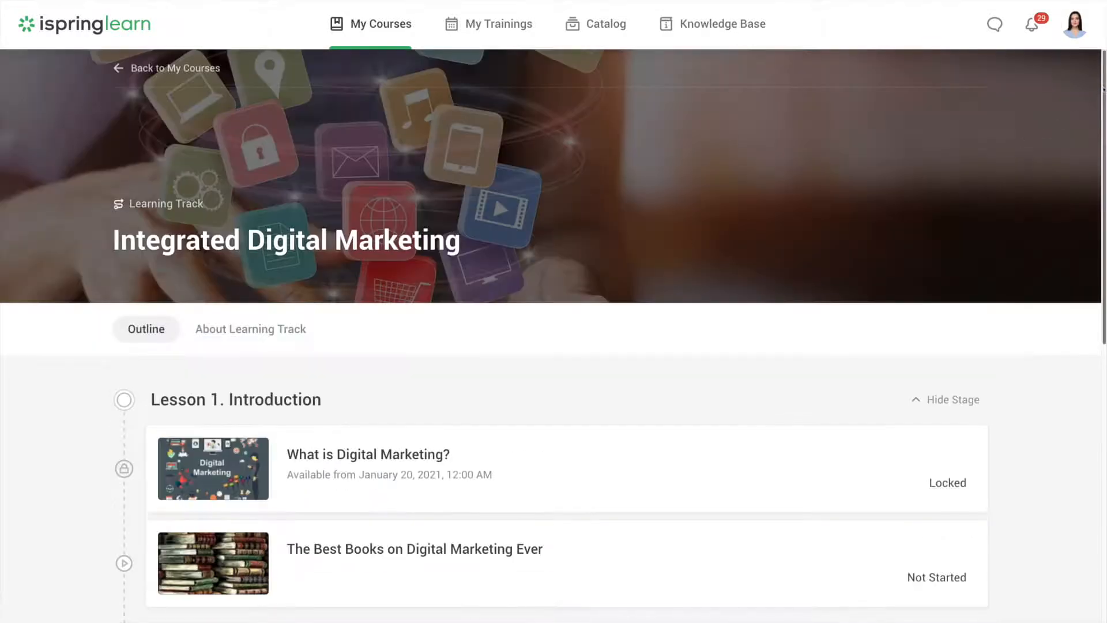
pyautogui.scroll(-3)
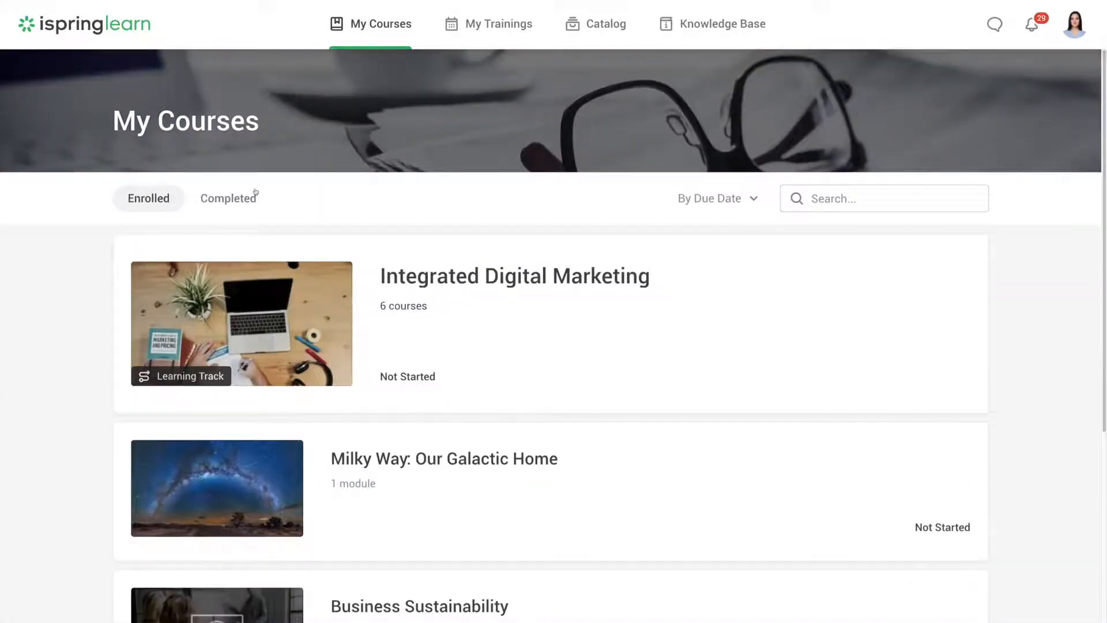
pyautogui.click(231, 197)
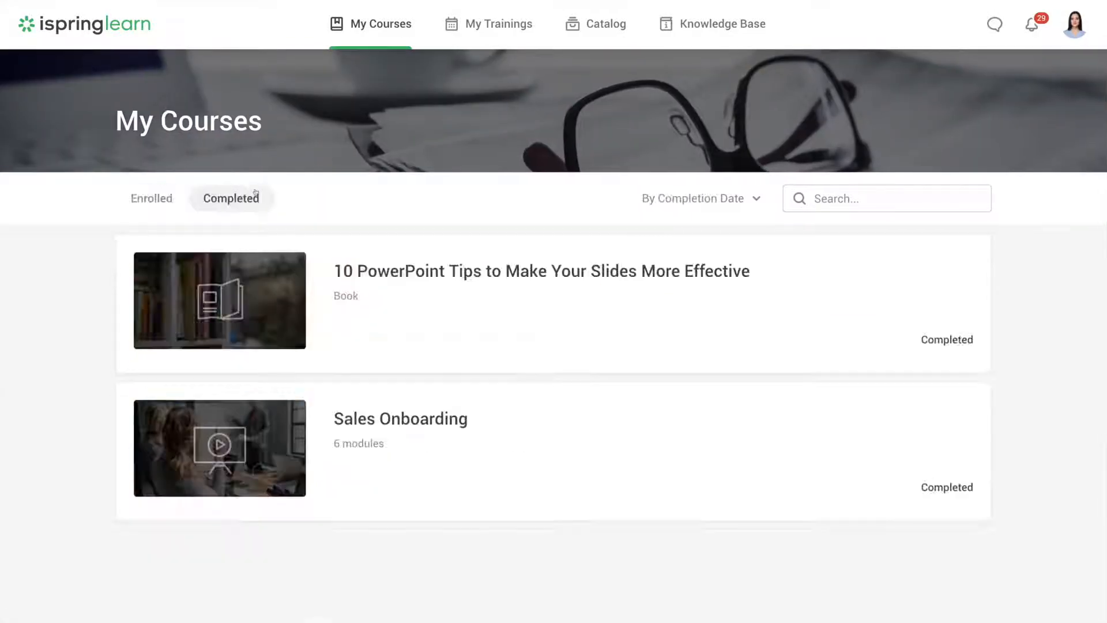
pyautogui.click(400, 417)
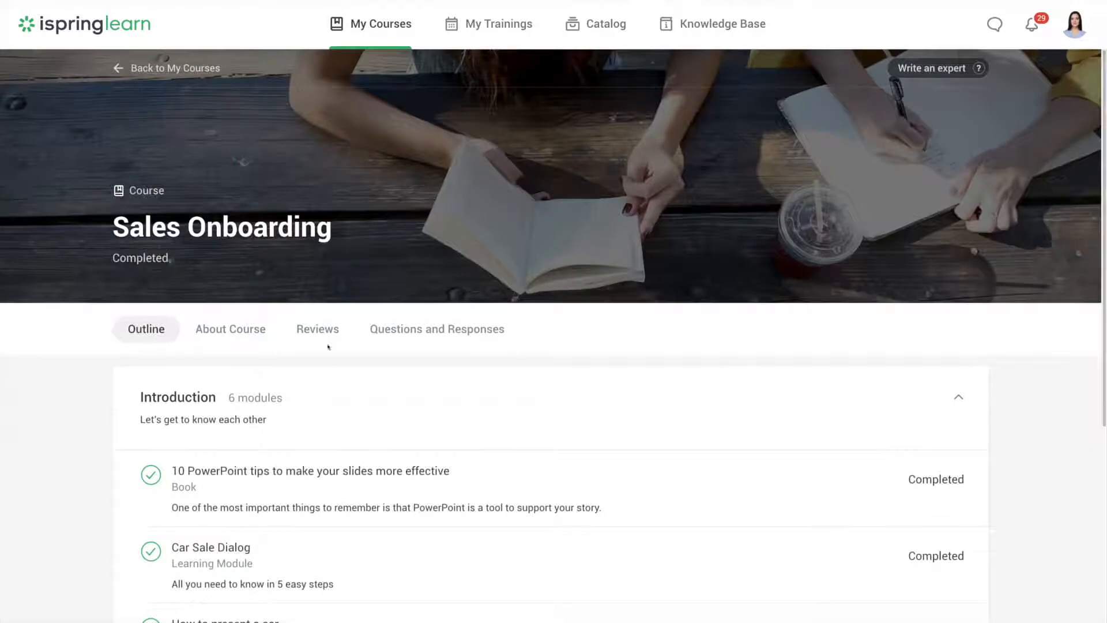
# - Post a five-star "very helpful" review on Sales Onboarding, then go to My Trainings
pyautogui.click(317, 329)
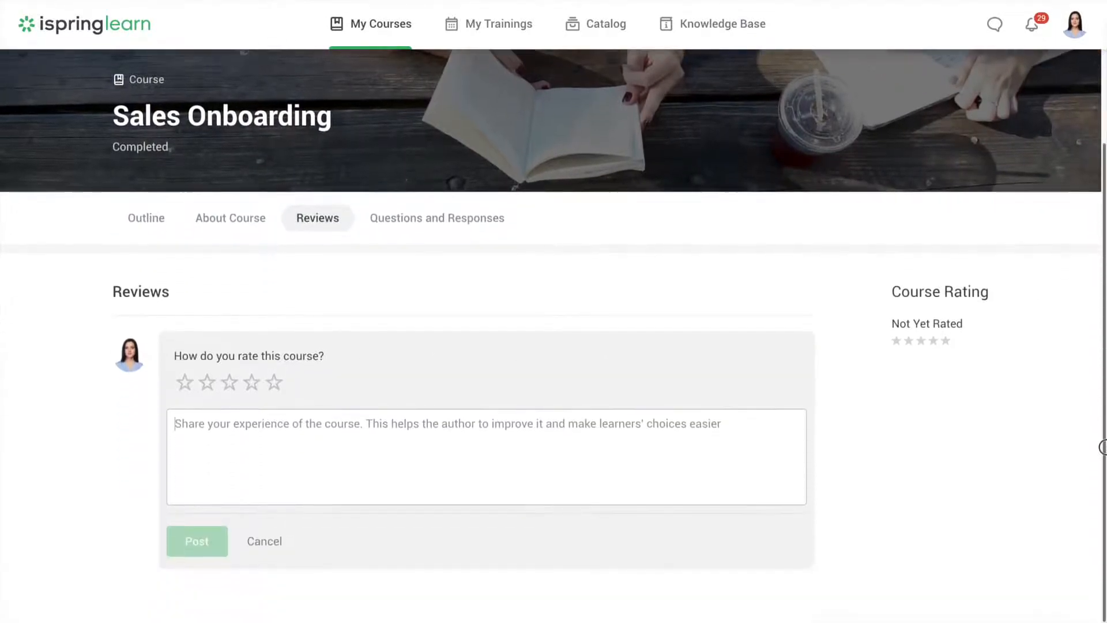
pyautogui.click(274, 382)
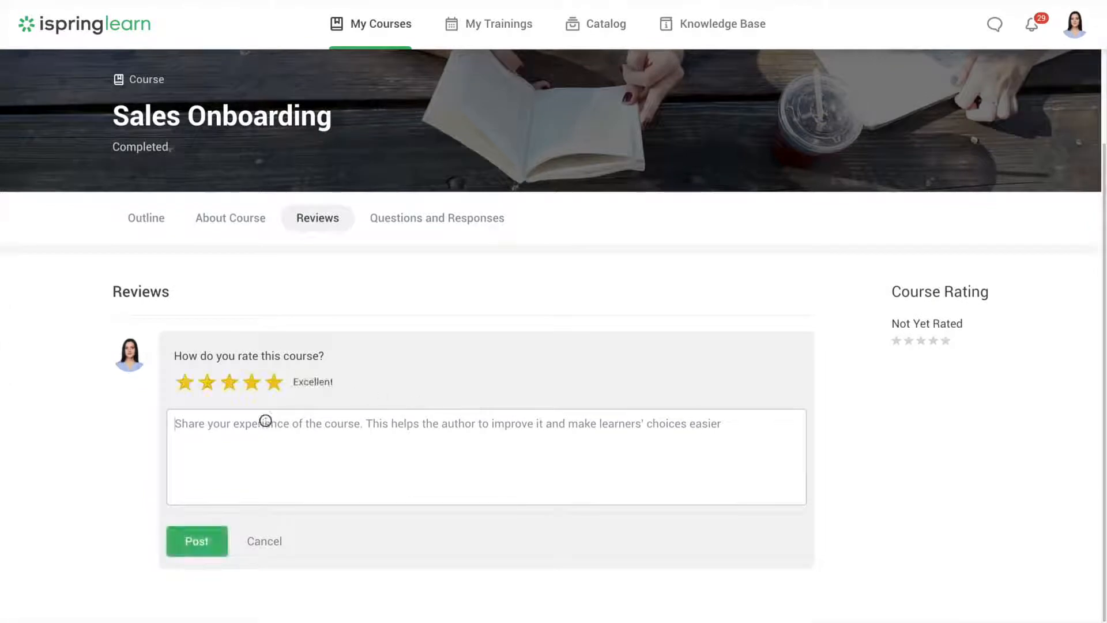
pyautogui.click(196, 541)
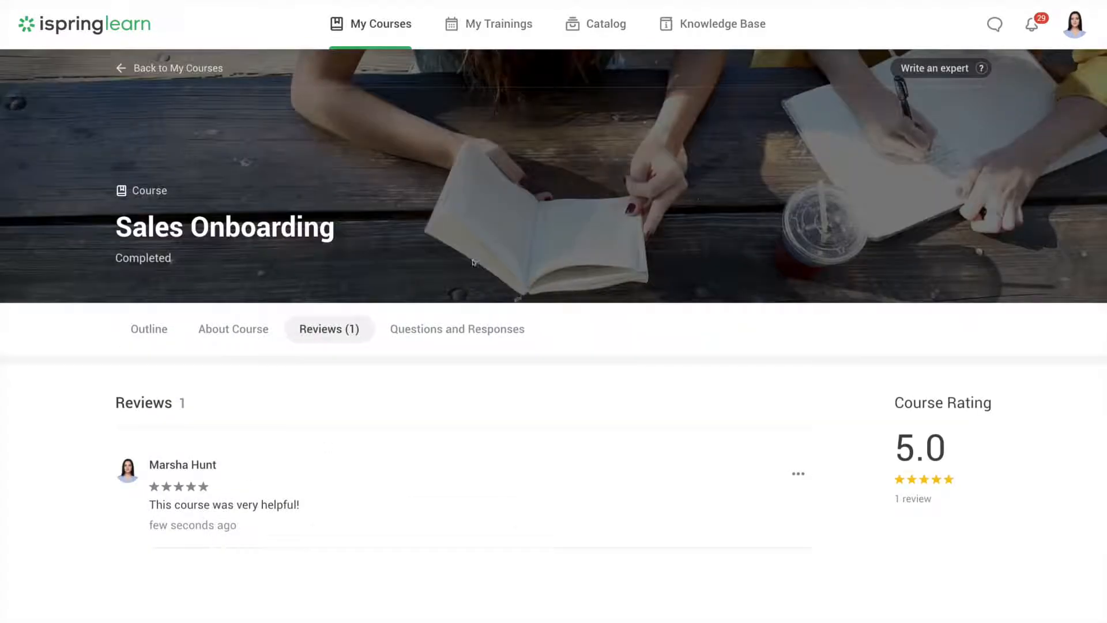
pyautogui.click(487, 23)
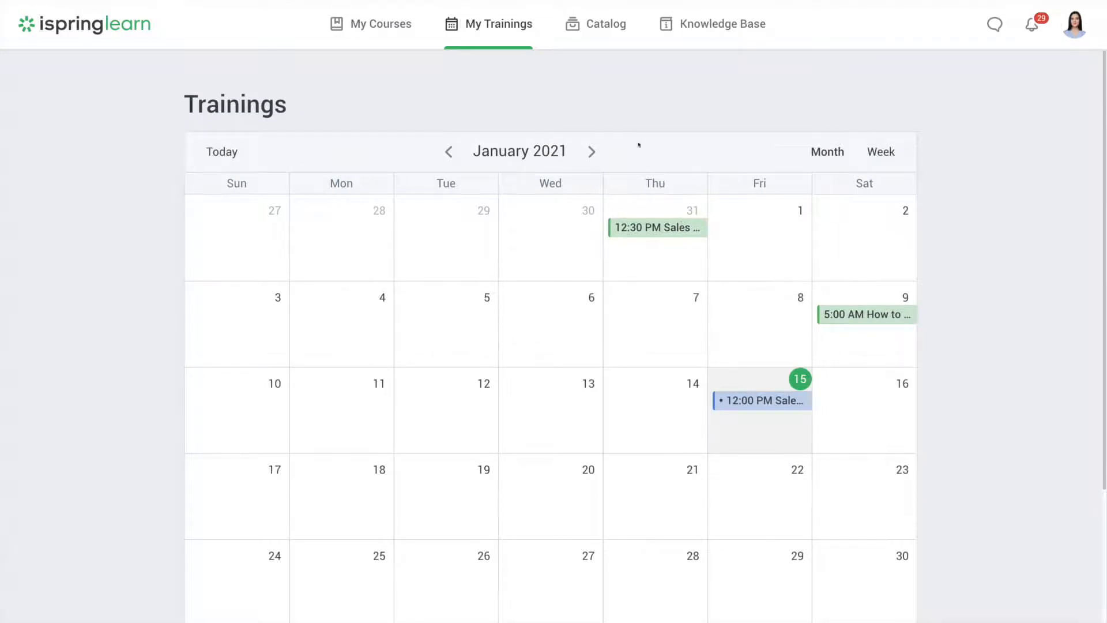
# - Enroll in Exploring the Universe from the catalog's Space category, then show catalog trainings
pyautogui.click(605, 23)
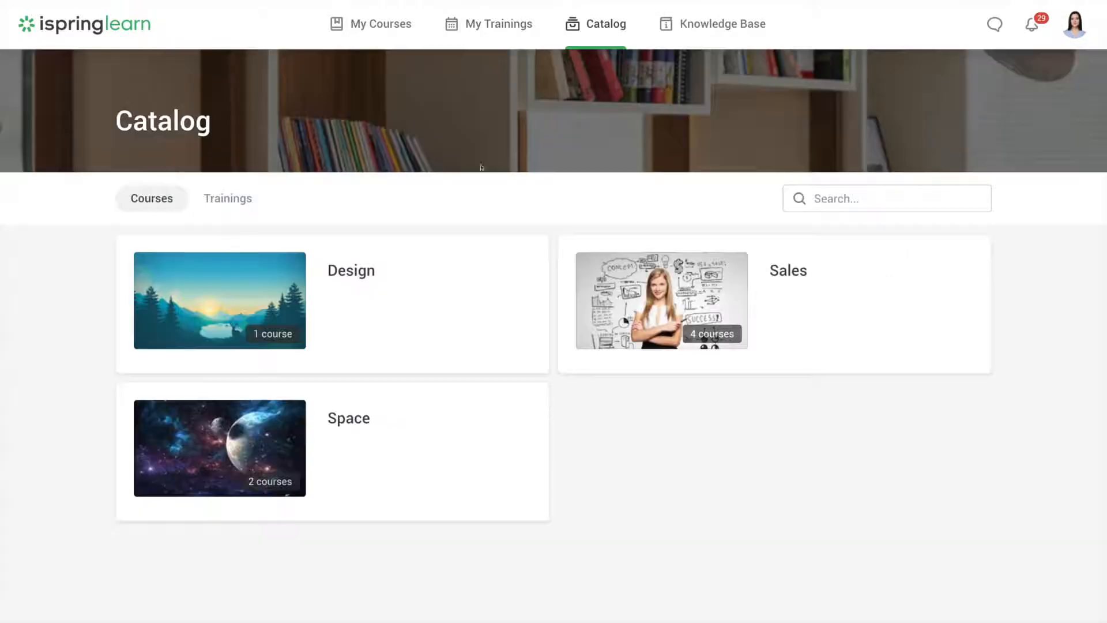
pyautogui.click(219, 448)
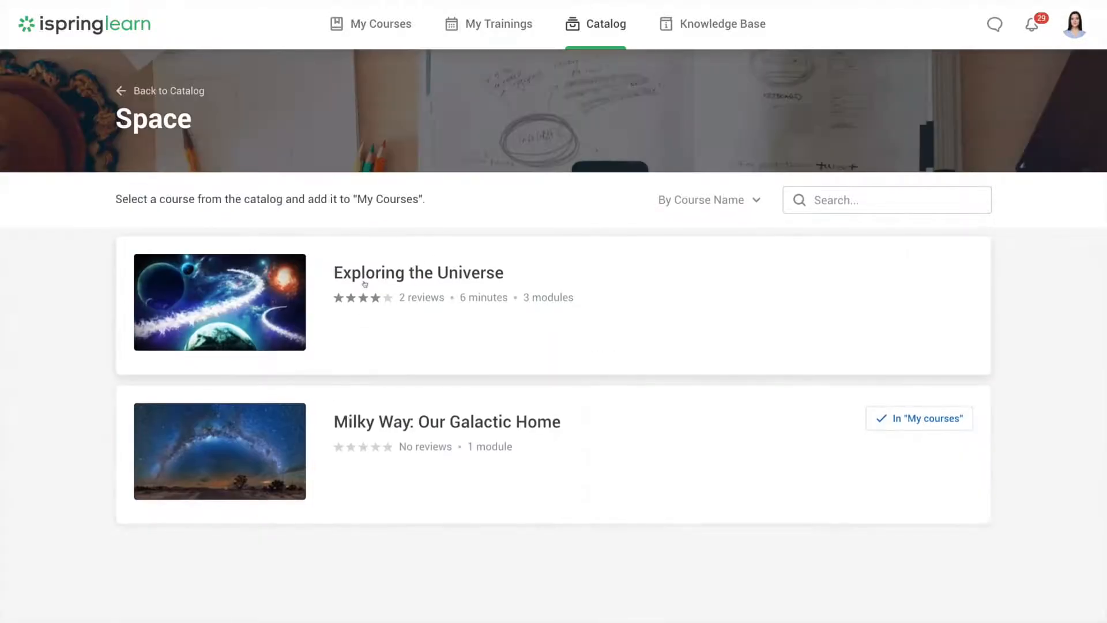
pyautogui.click(417, 272)
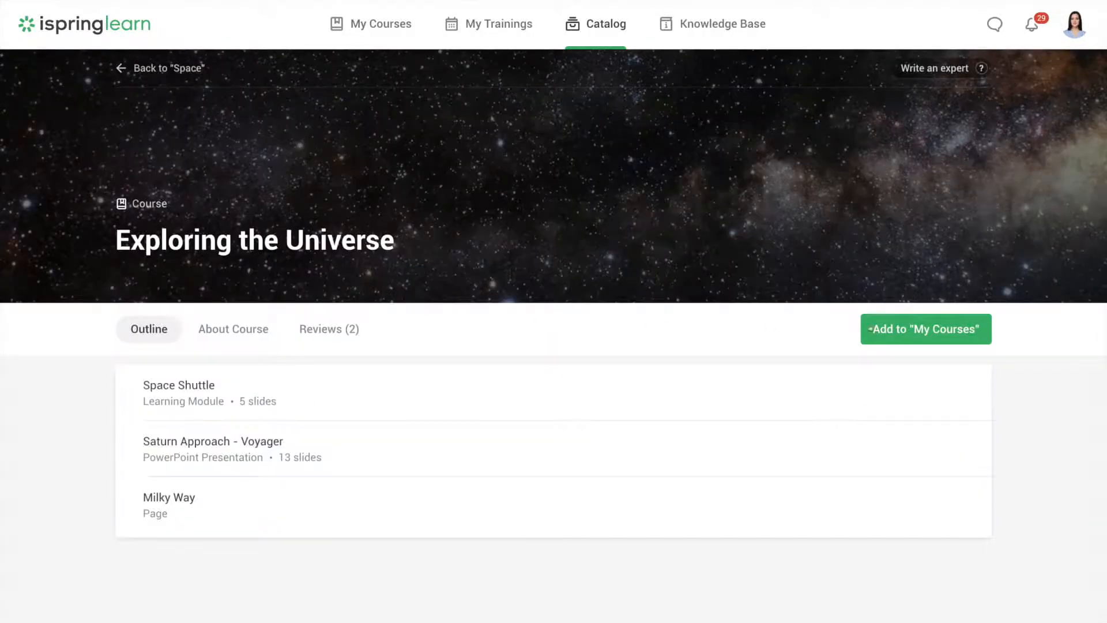
pyautogui.click(925, 329)
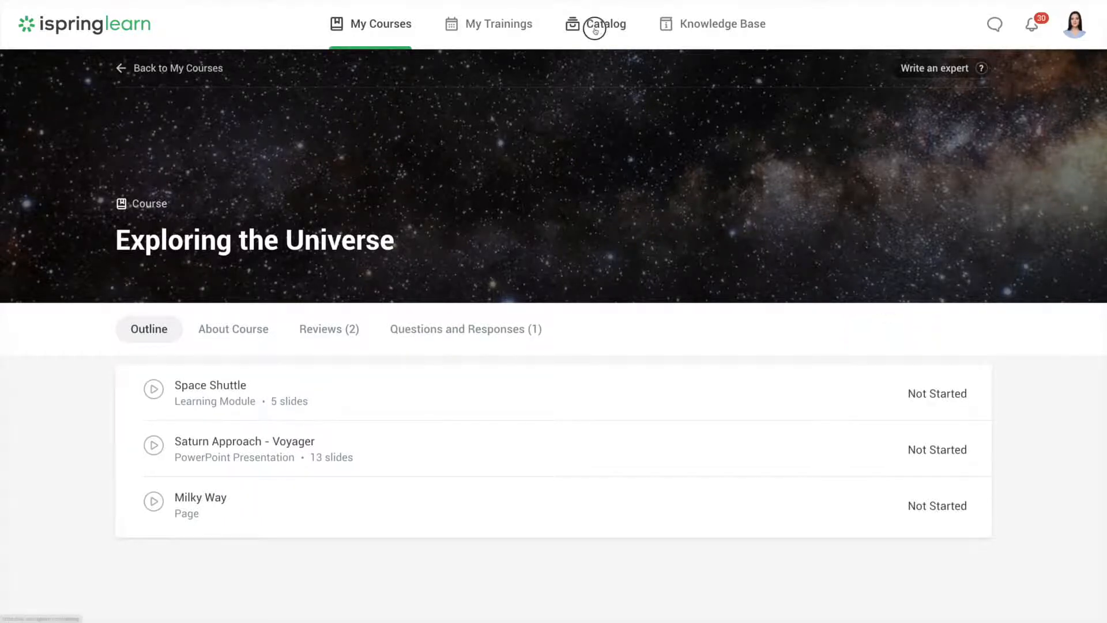
pyautogui.click(605, 23)
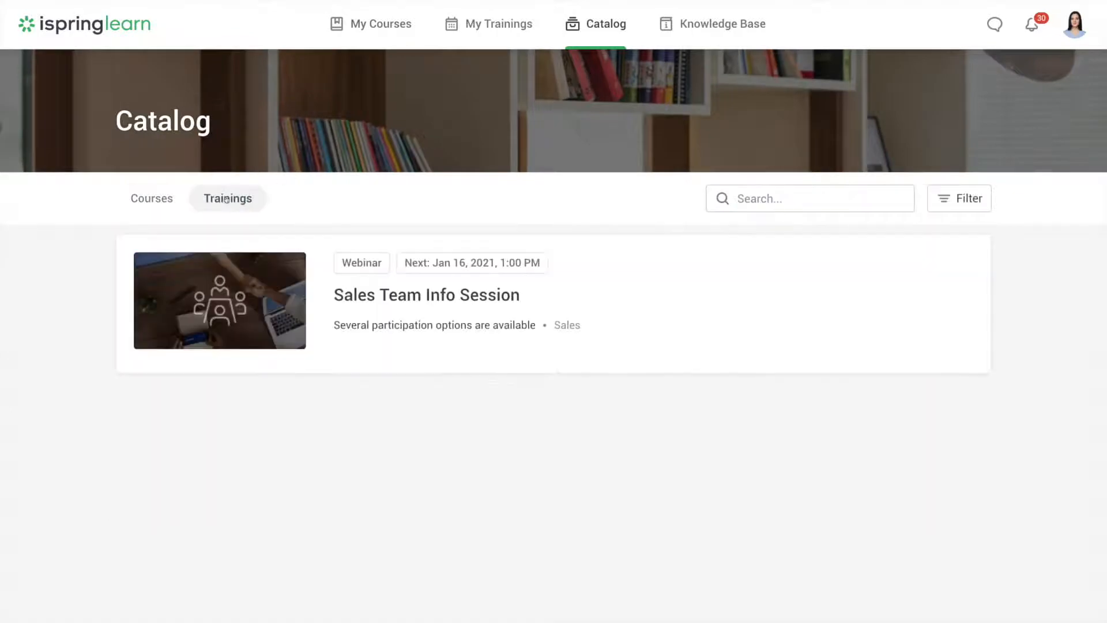
# - Enroll in the Sales Team Info Session's January 16 session, then go to Knowledge Base
pyautogui.click(425, 294)
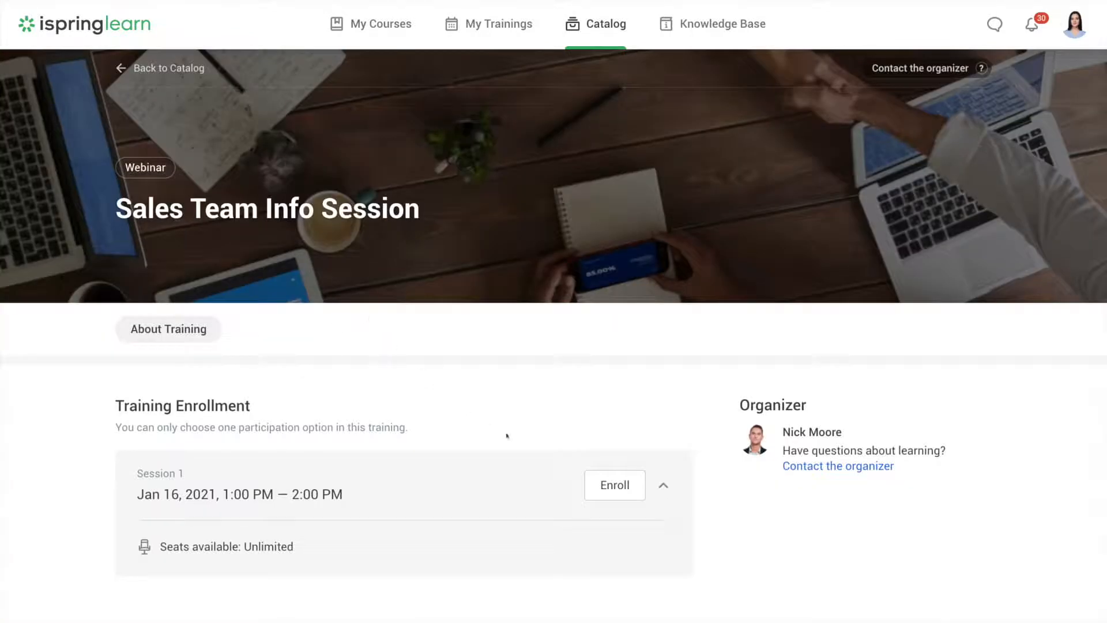
pyautogui.click(614, 484)
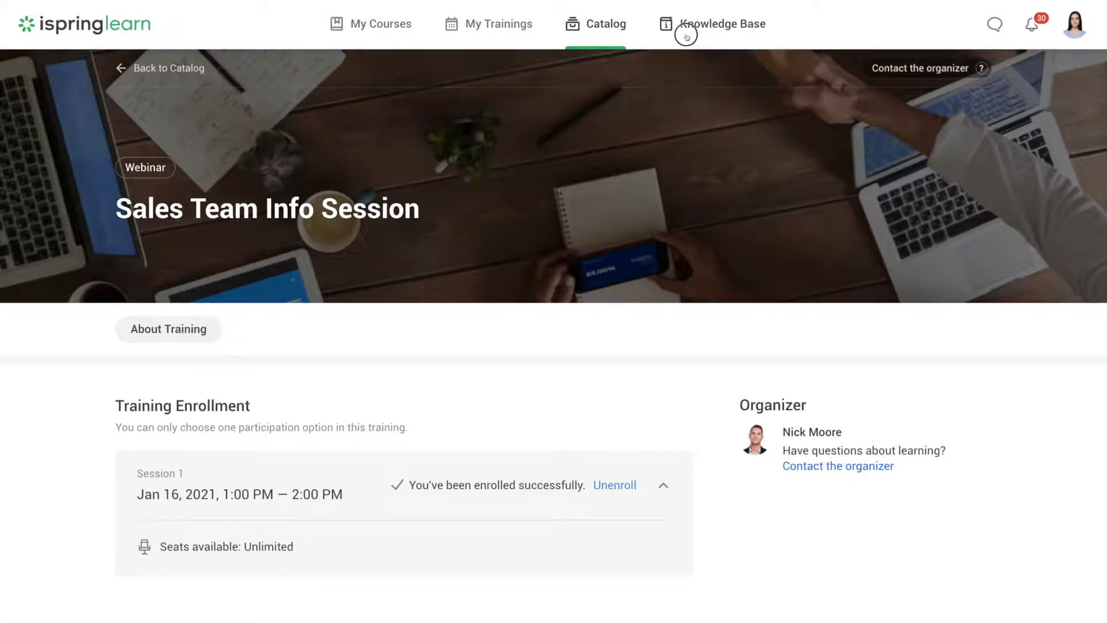
pyautogui.click(722, 23)
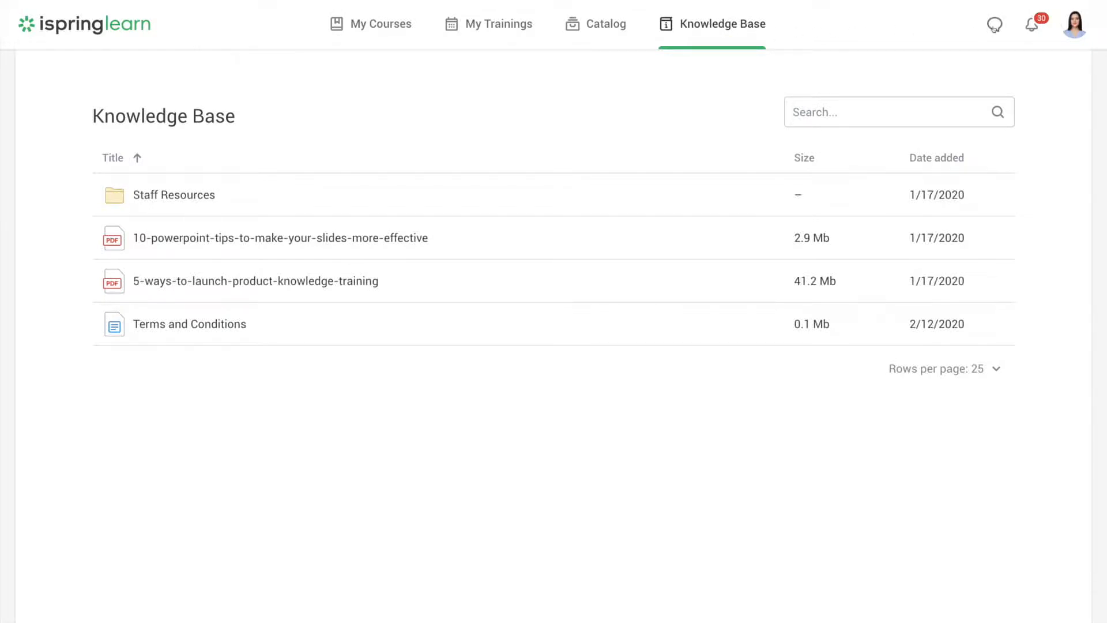
pyautogui.click(993, 24)
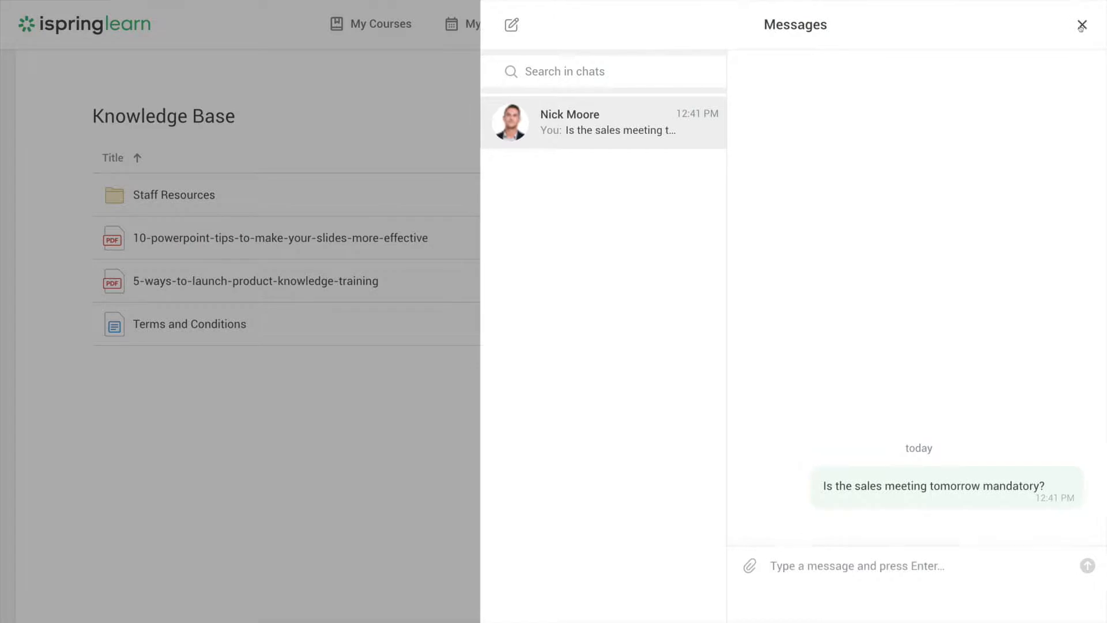
pyautogui.click(1081, 24)
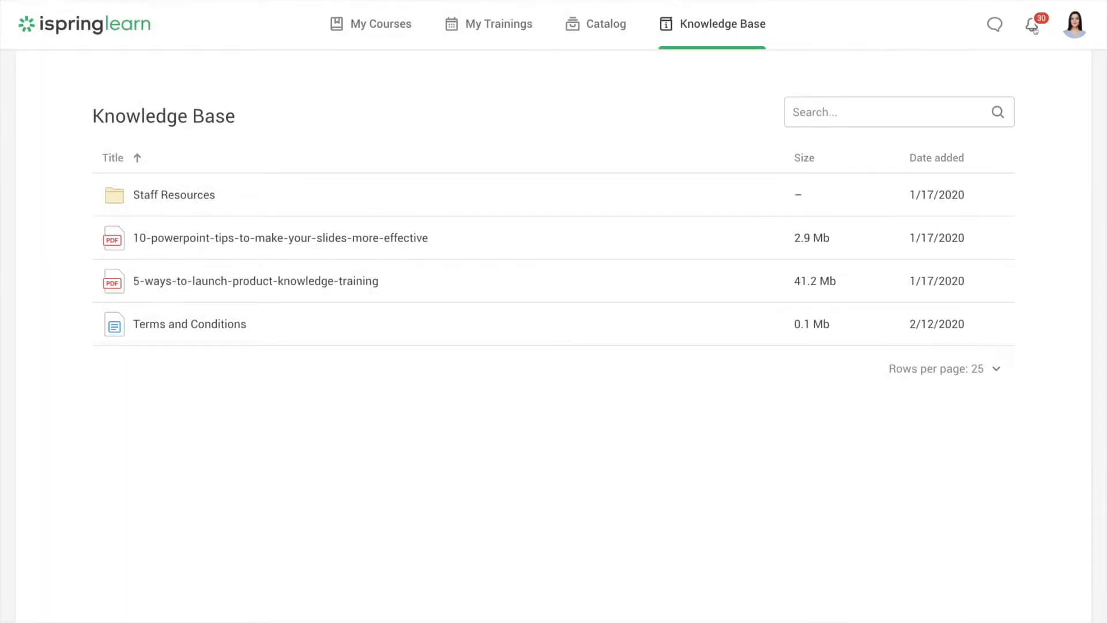
pyautogui.click(1030, 23)
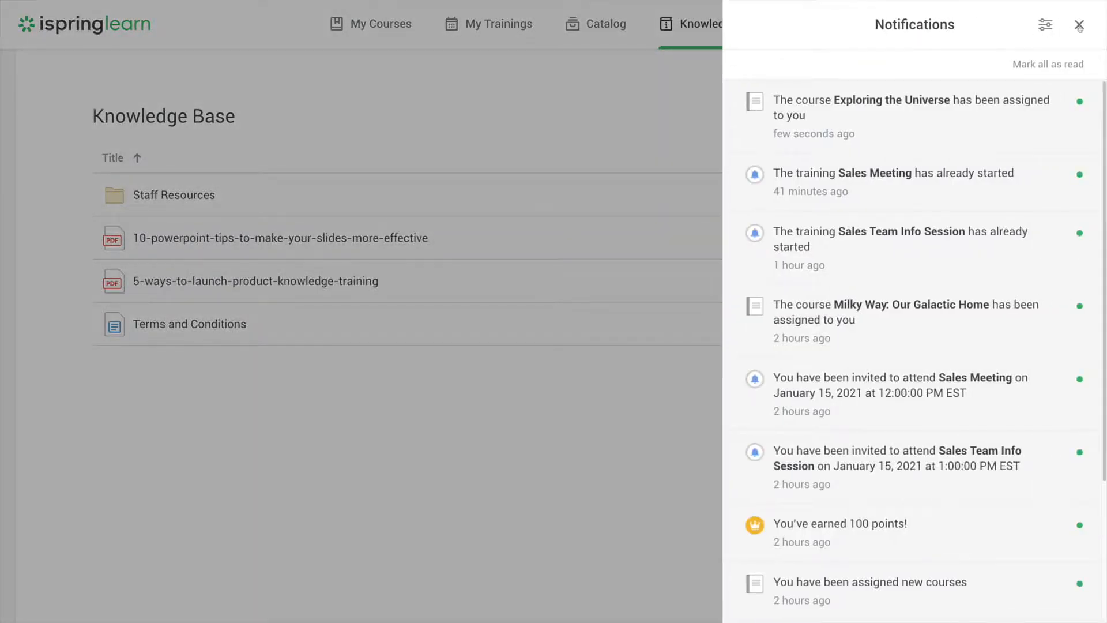
pyautogui.click(1079, 24)
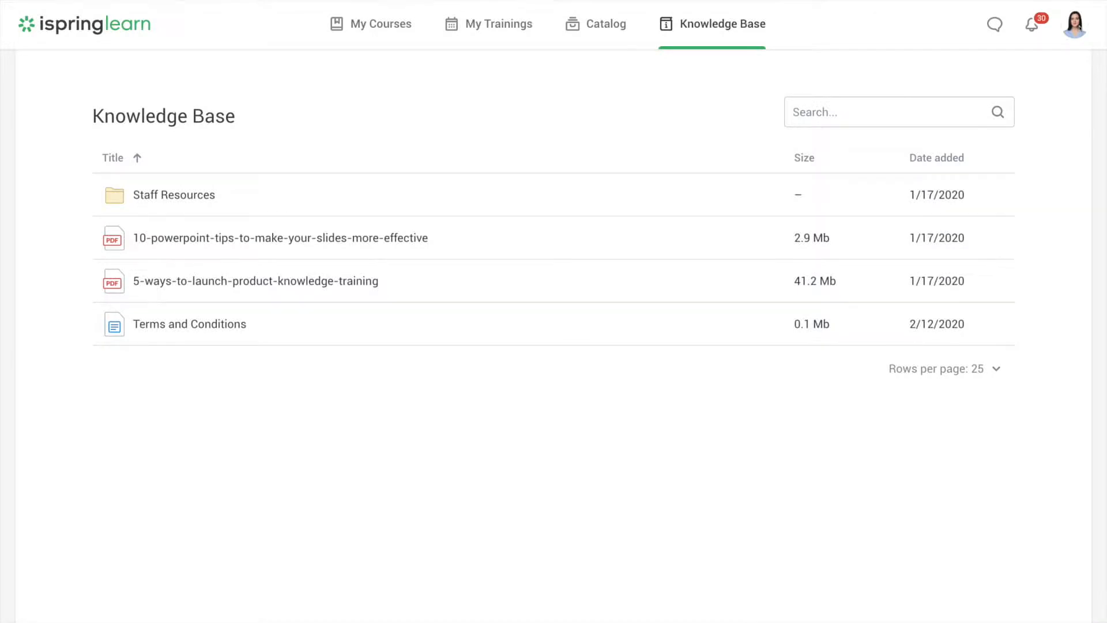
pyautogui.click(1073, 23)
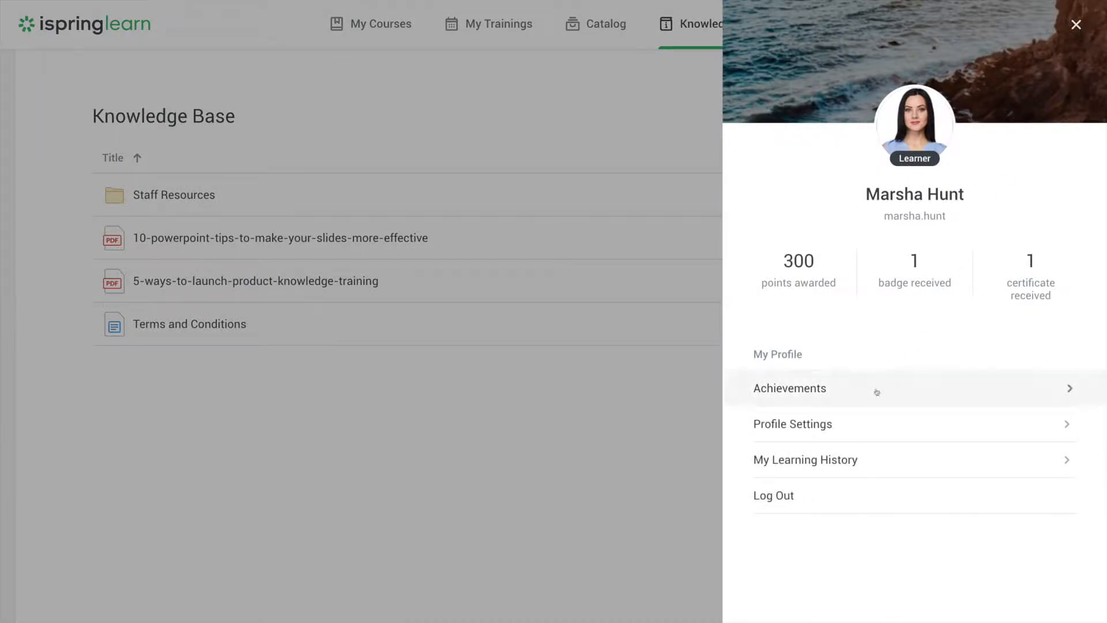
# - Review Achievements: rank 2 leaderboard, three 100-point awards, one certificate; reopen profile panel
pyautogui.click(789, 388)
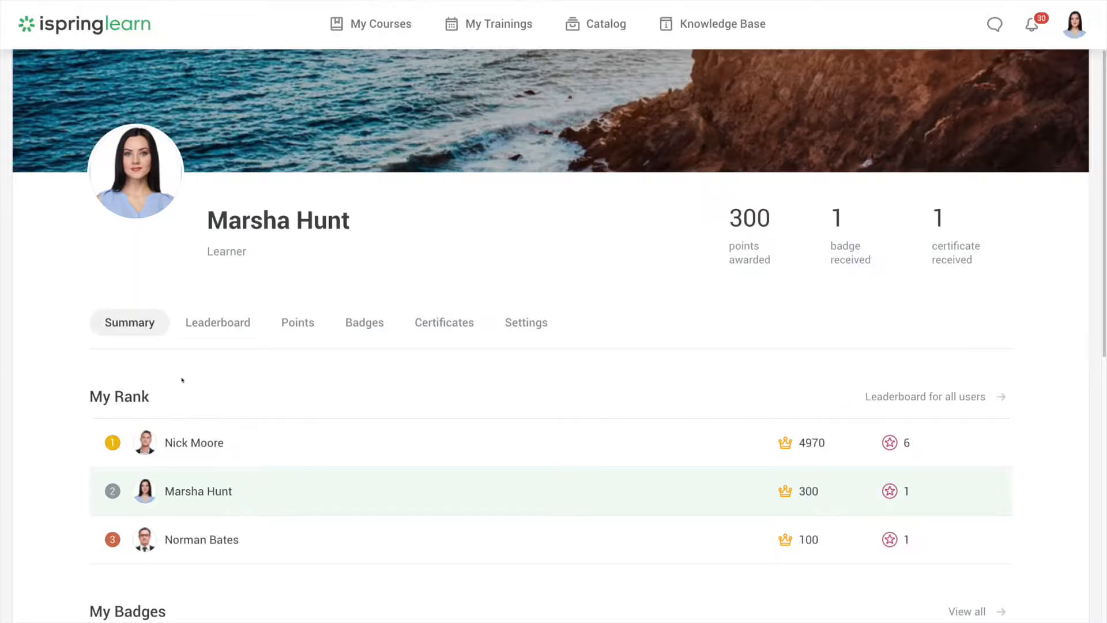
pyautogui.click(218, 322)
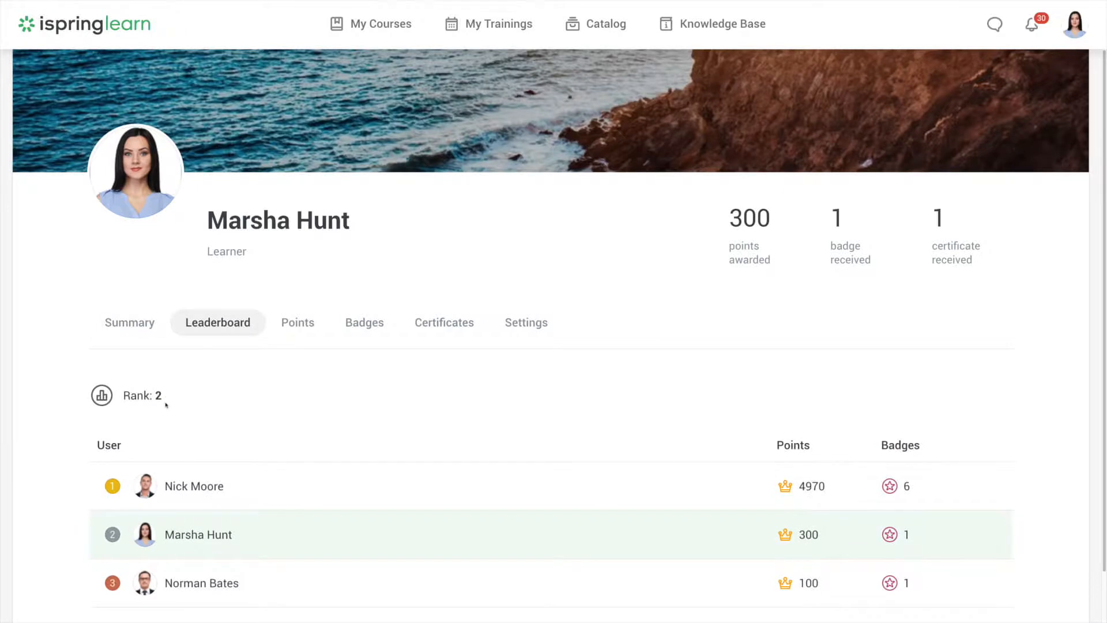
pyautogui.click(297, 322)
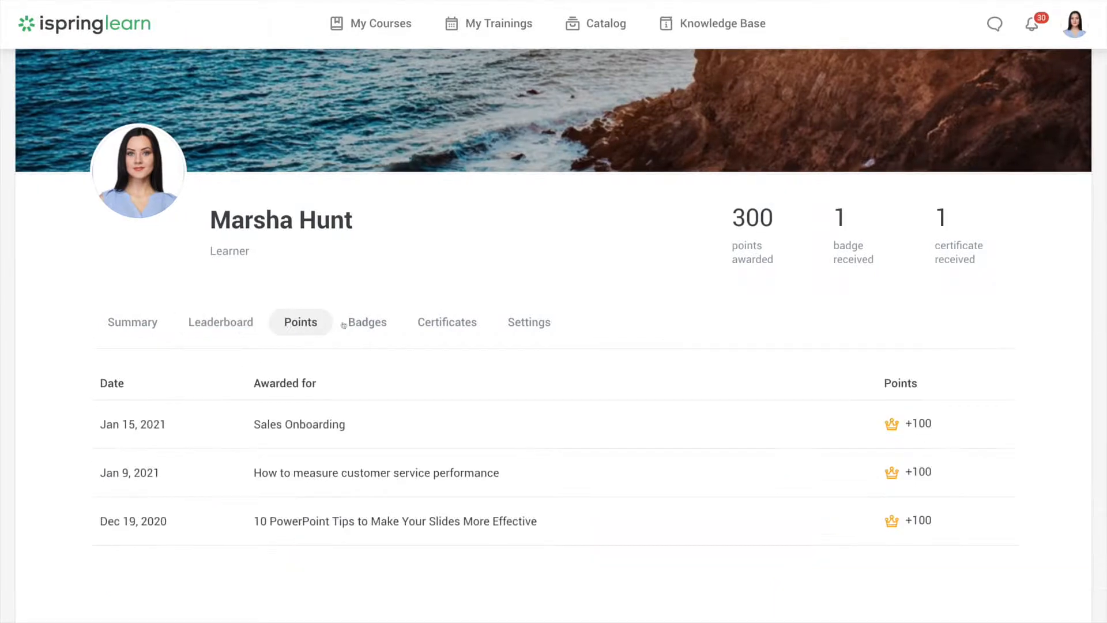
pyautogui.click(447, 321)
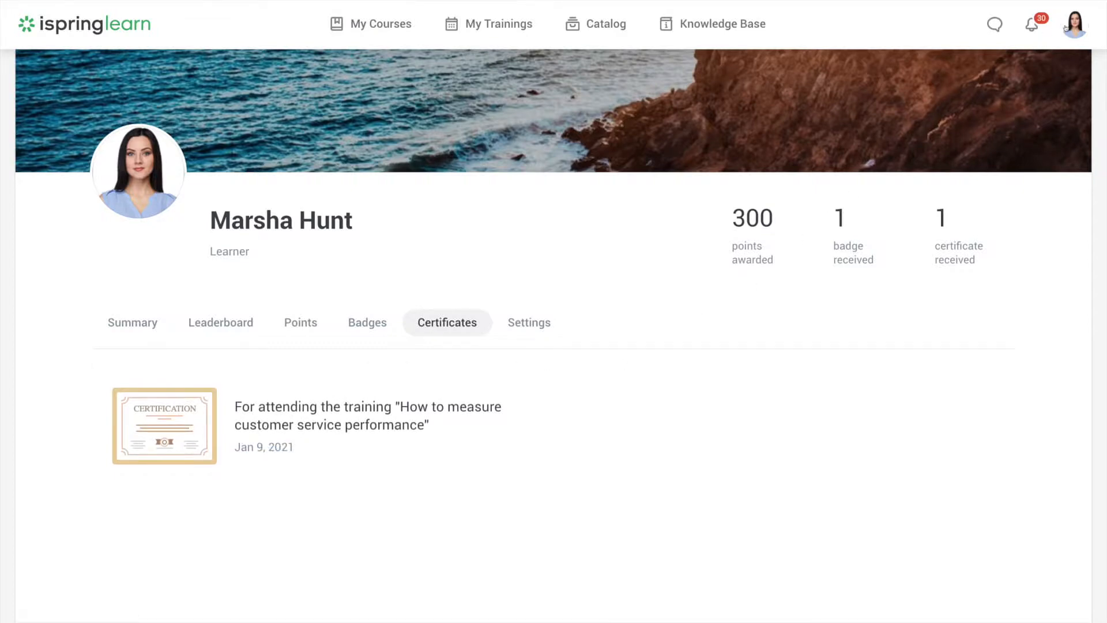
pyautogui.click(1076, 23)
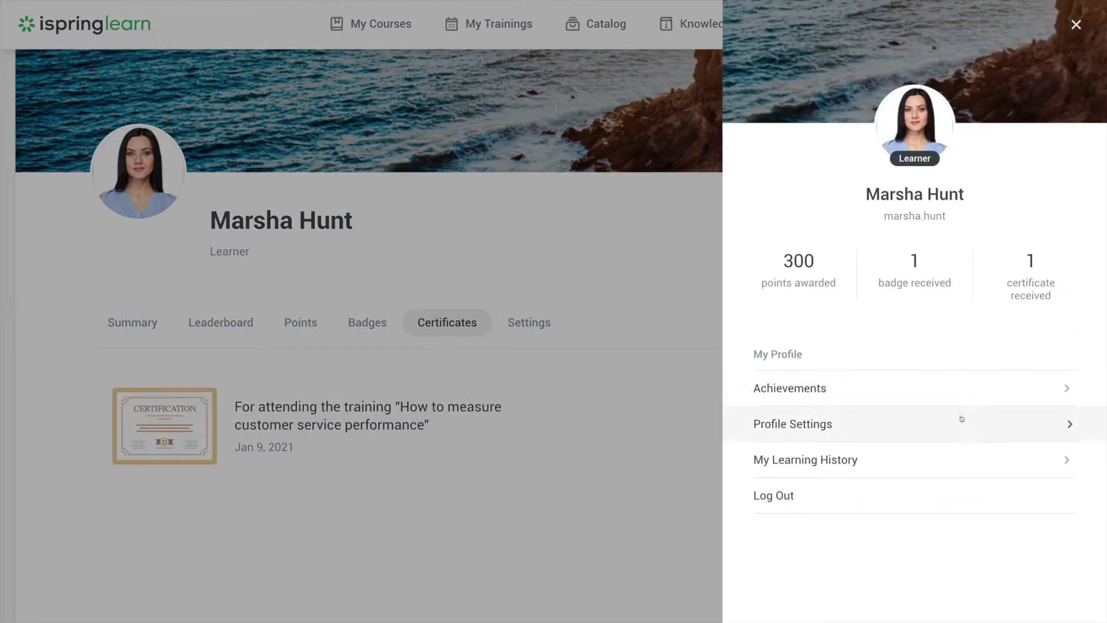
# - Review Profile Settings: interface language, login and Change Password form; reopen profile panel
pyautogui.click(792, 423)
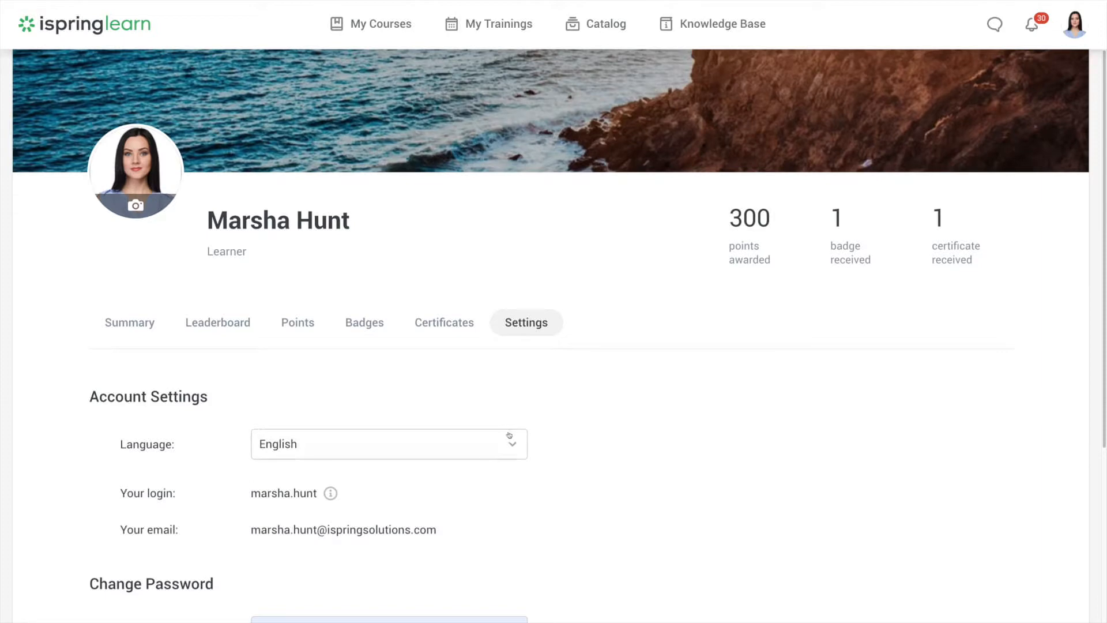
pyautogui.click(388, 443)
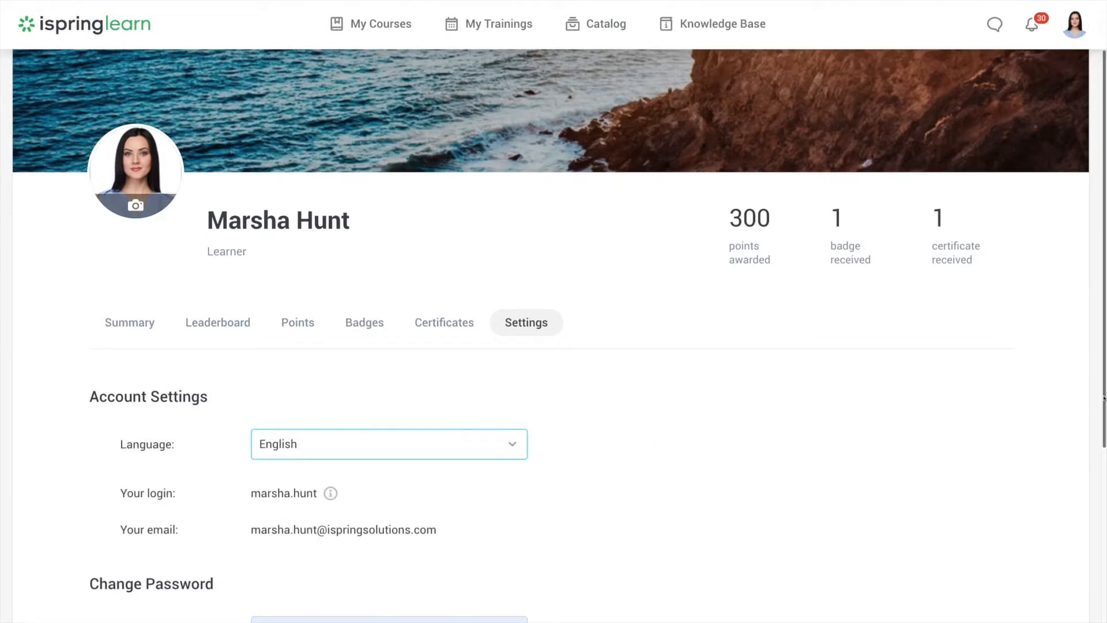
pyautogui.scroll(-3)
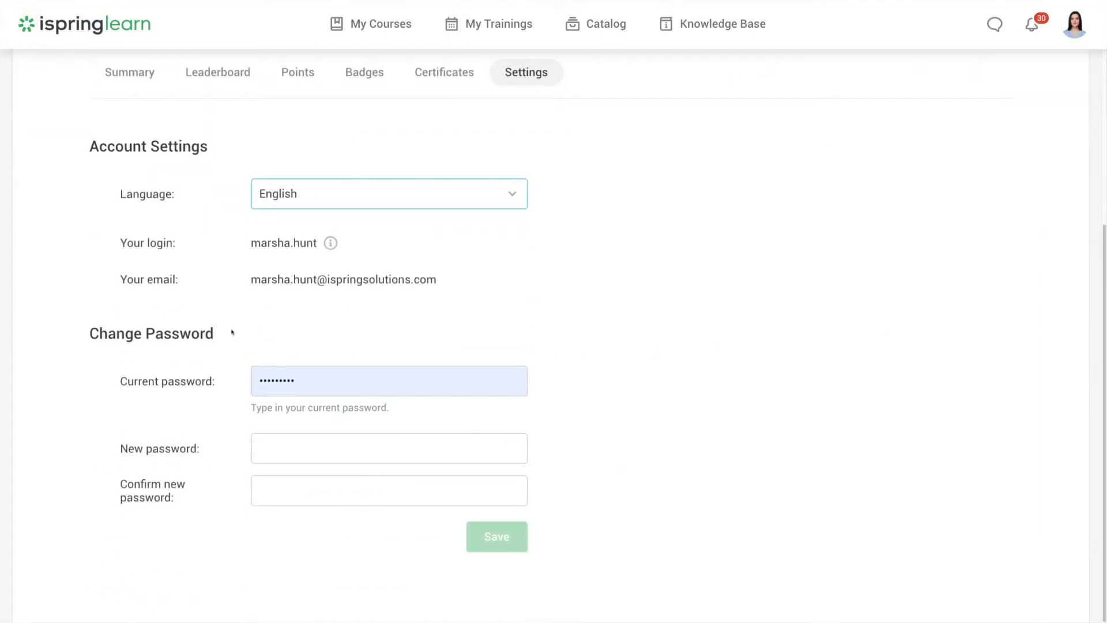
pyautogui.moveTo(849, 213)
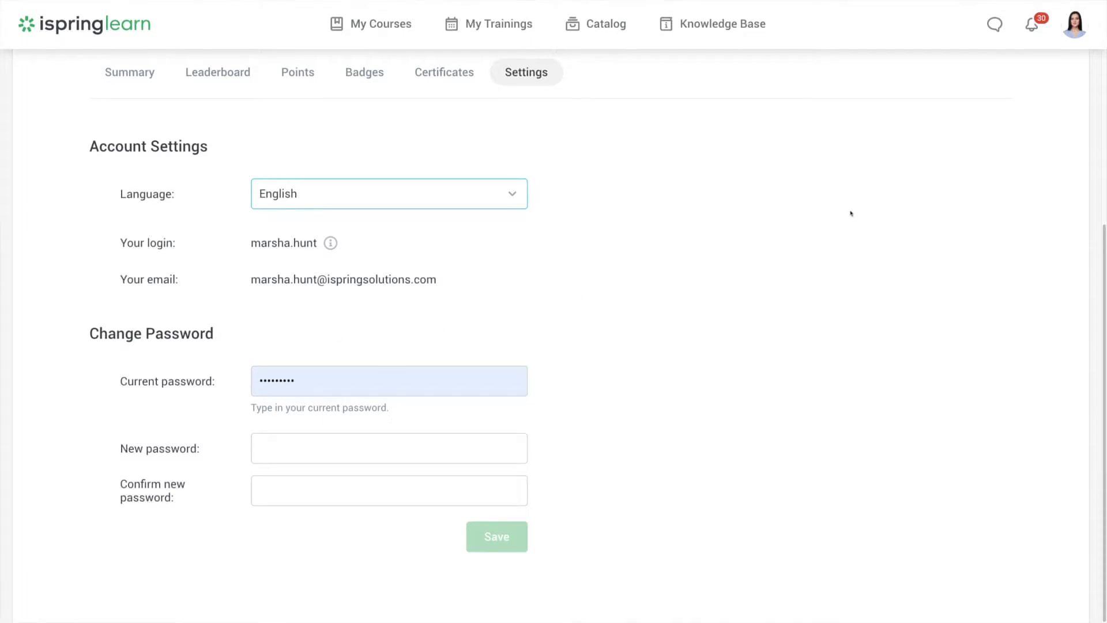
pyautogui.click(1073, 23)
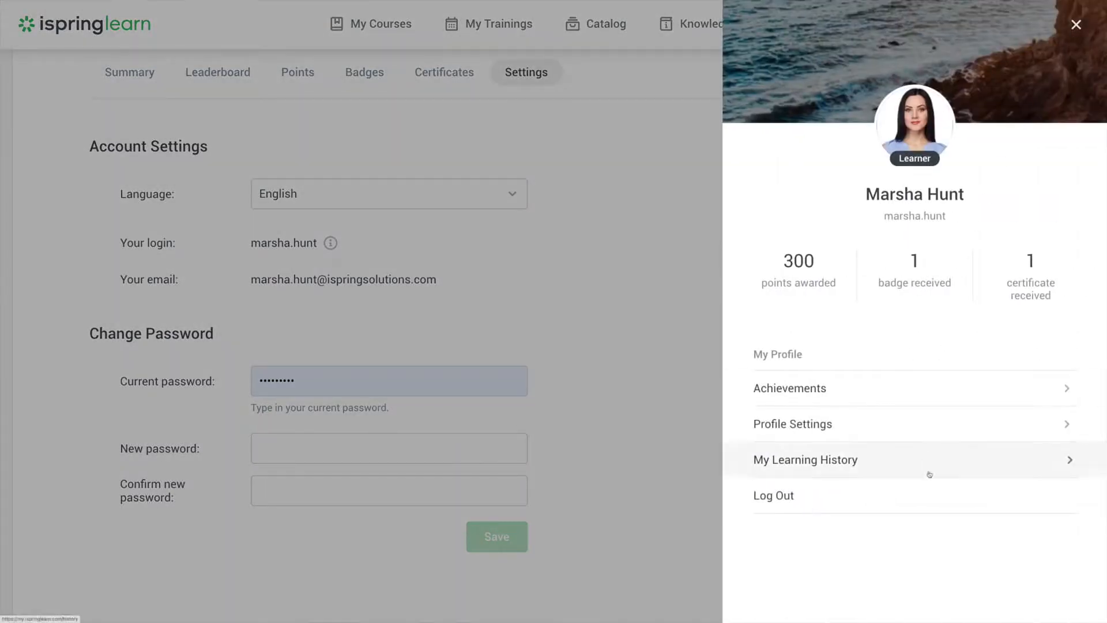
# - Open My Learning History listing Fire Safety attempts and completed How to present a car
pyautogui.click(805, 460)
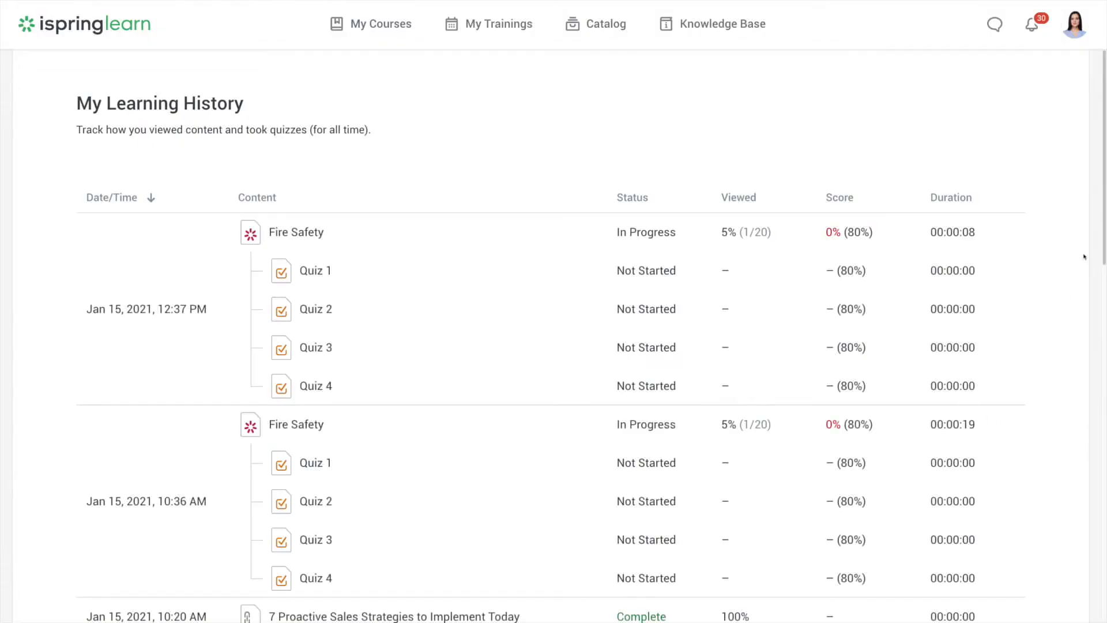
pyautogui.scroll(-3)
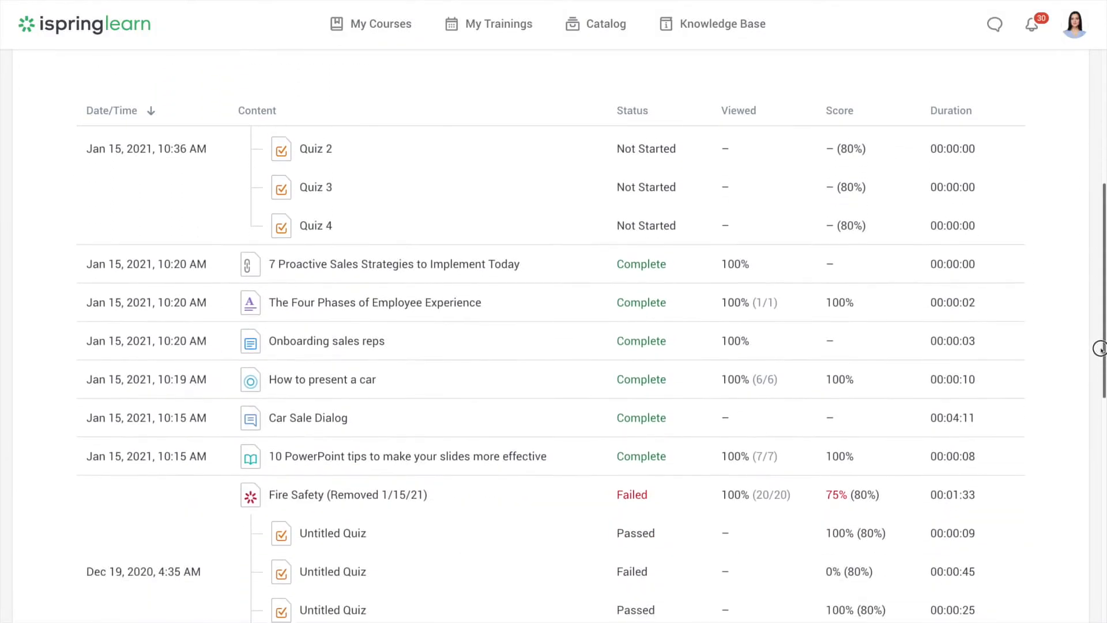